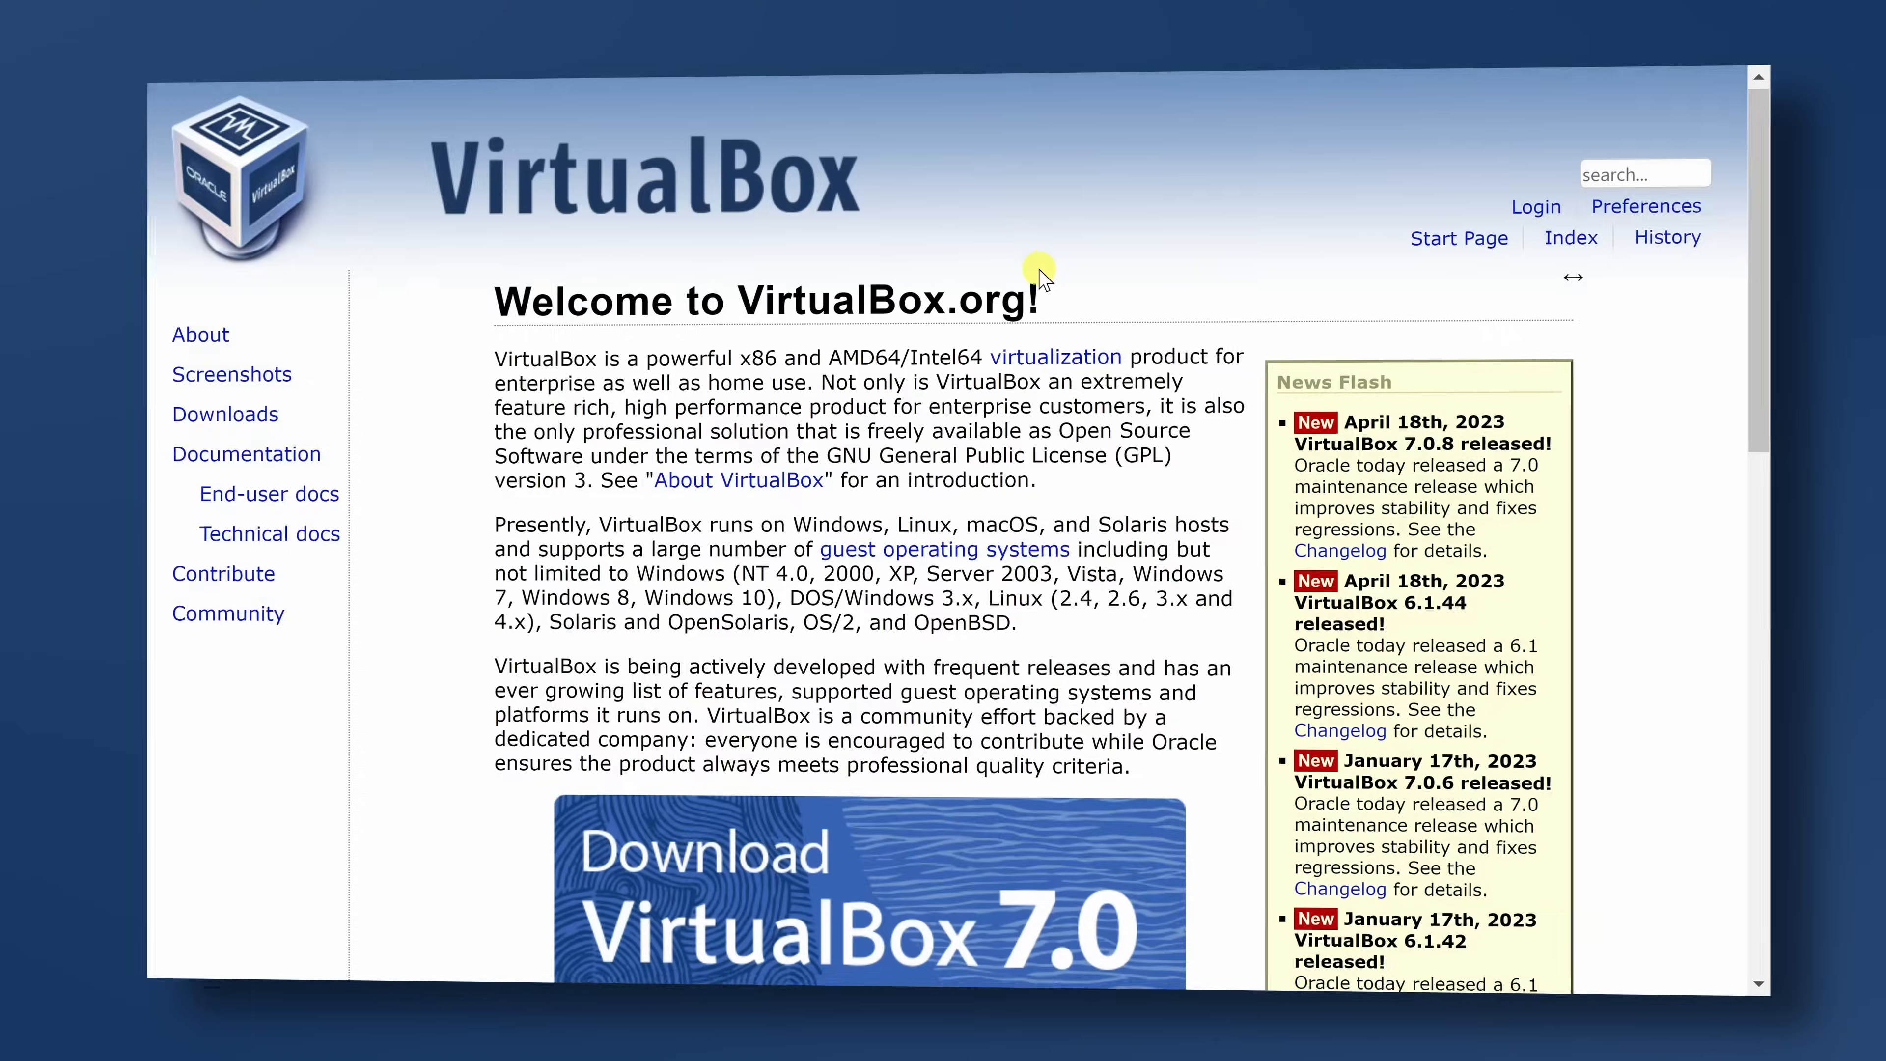
Browse the preview from the VirtualBox homepage to the Ubuntu VM's Session Information activity graphs
{"action": "scroll", "scroll_direction": "down", "scroll_amount": 3}
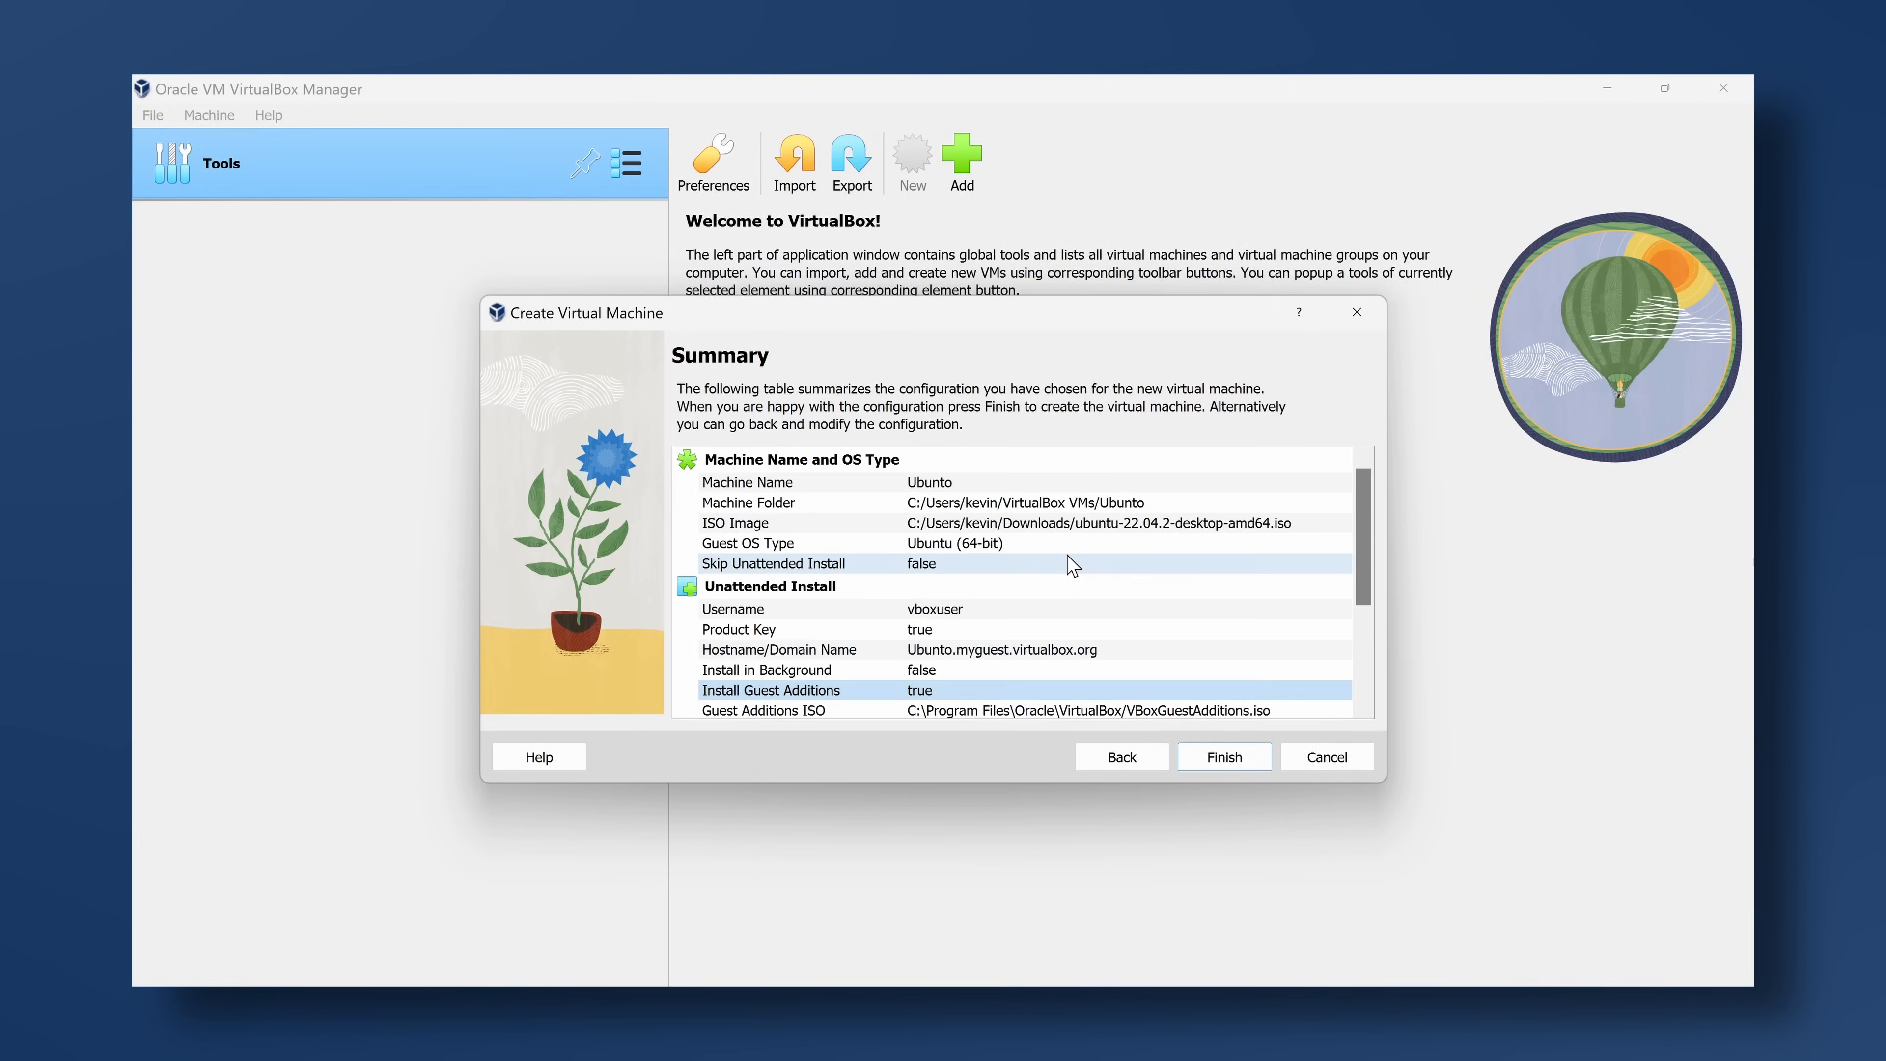
{"action": "left_click", "coordinate": [1222, 756]}
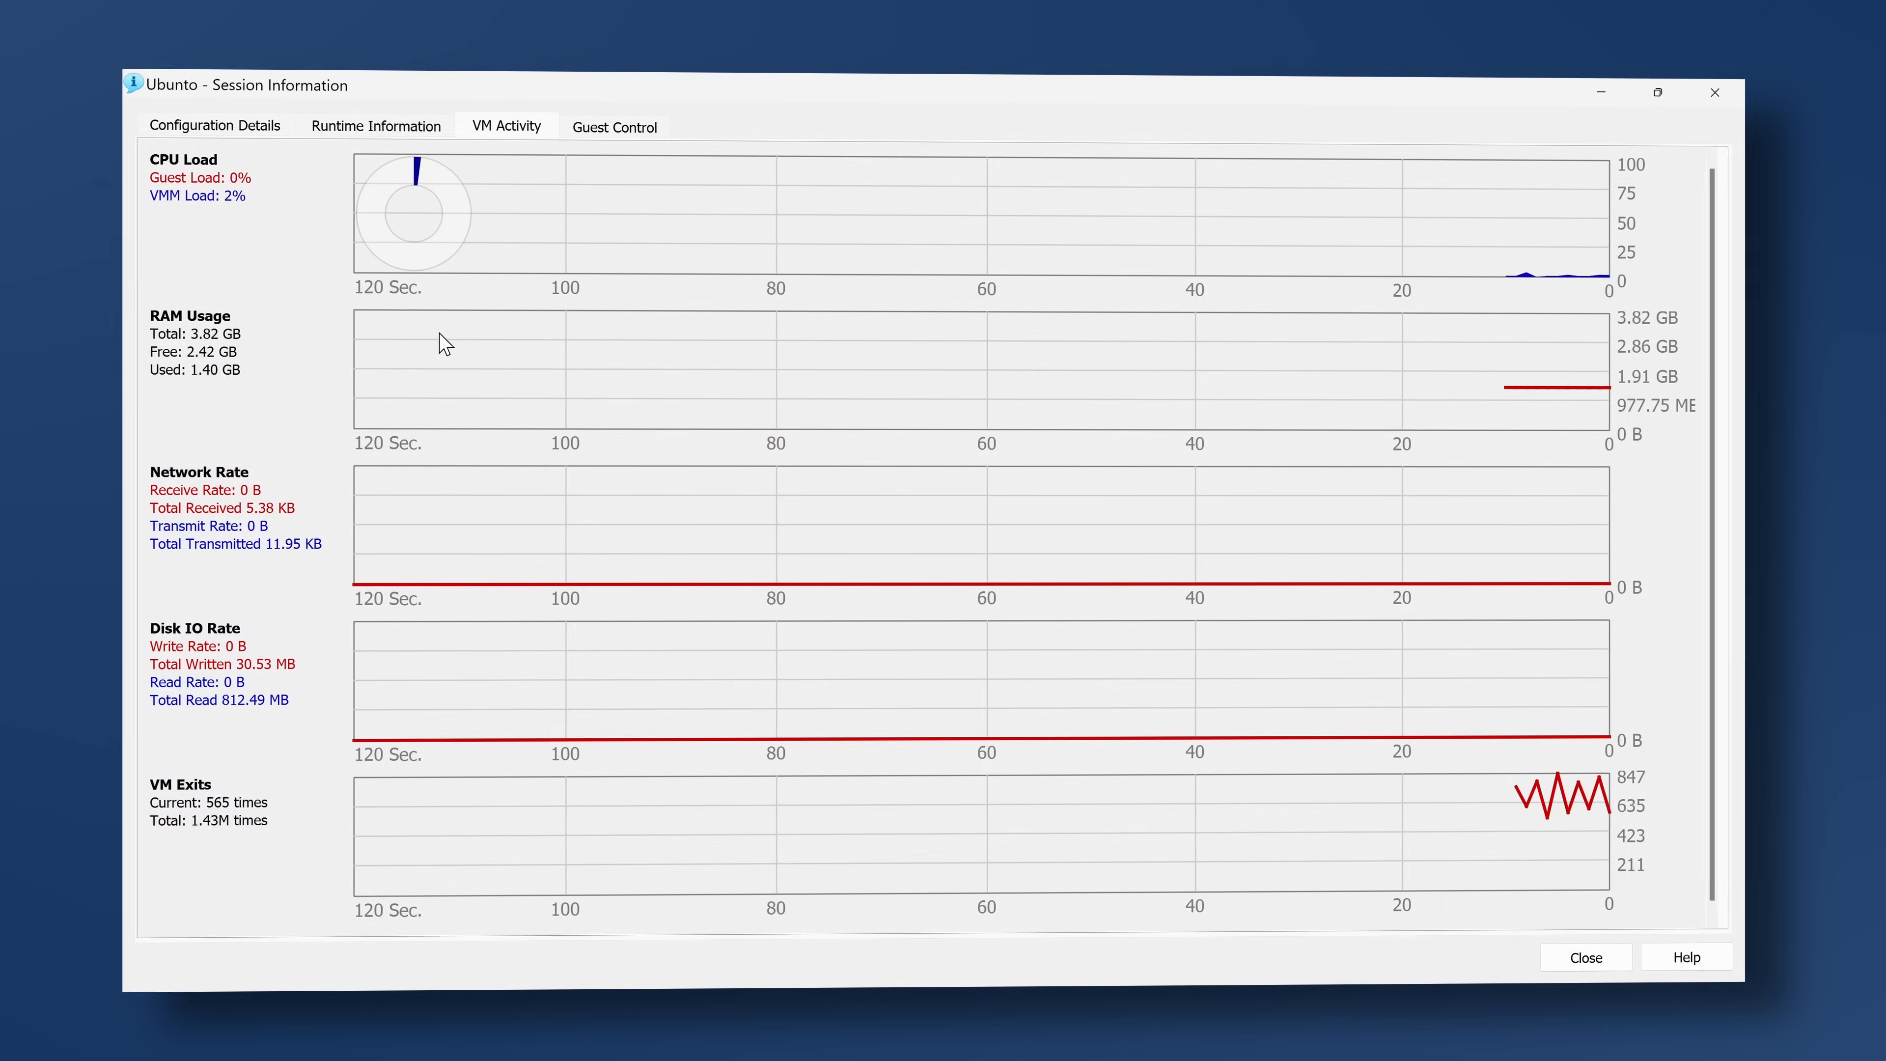